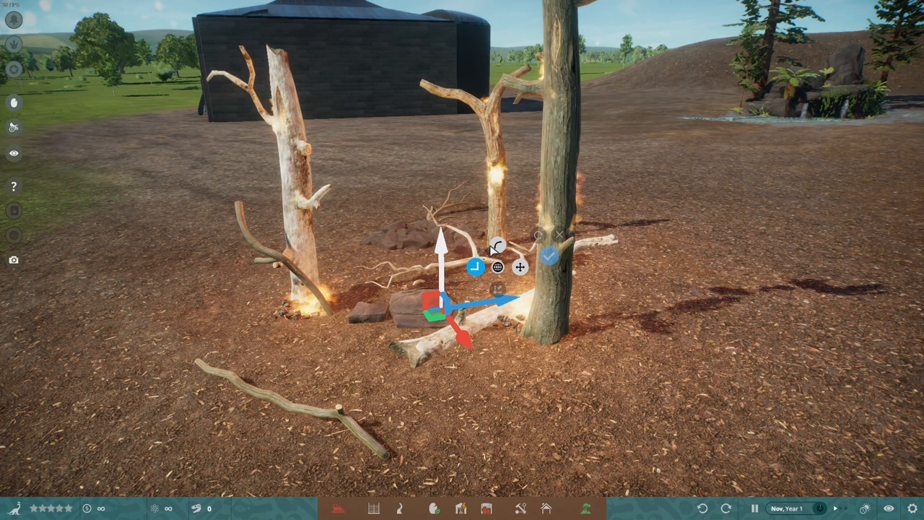
Set the Atmospherics time of day to 12:00 AM so the planetarium sign glows at night.
left_click(550, 256)
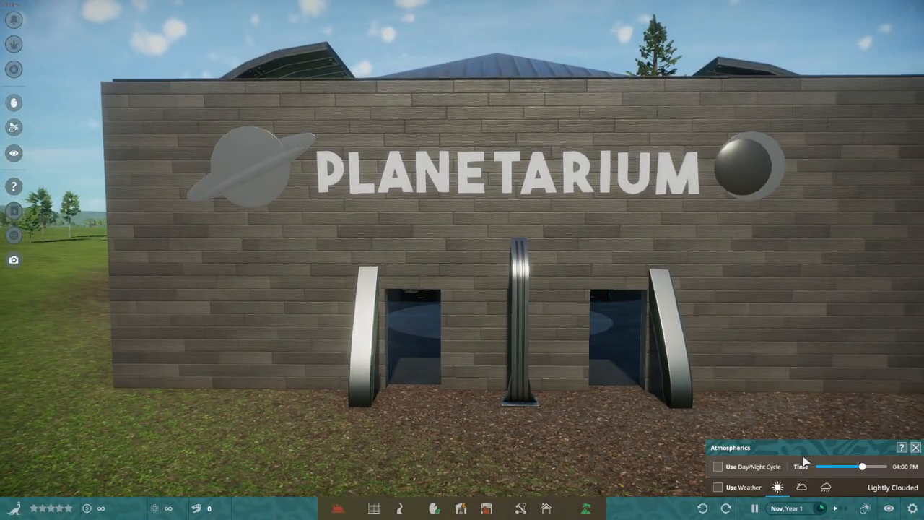
left_click_drag(861, 466, 817, 467)
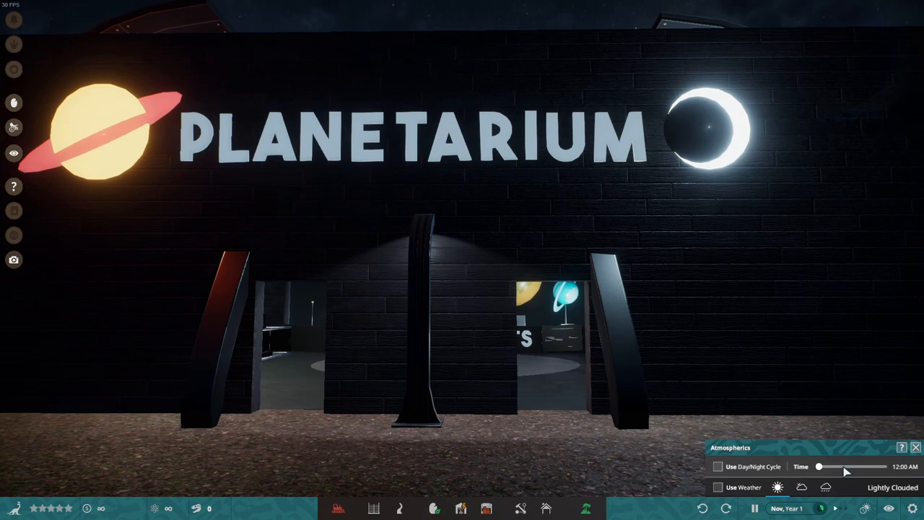
Return the time of day to about 1:20 PM for afternoon light inside the planetarium.
left_click_drag(820, 467, 855, 466)
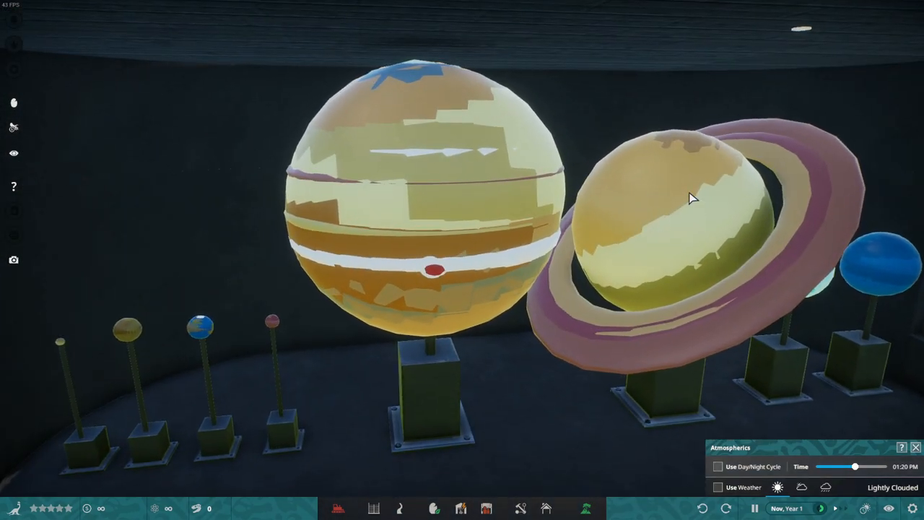
left_click(690, 199)
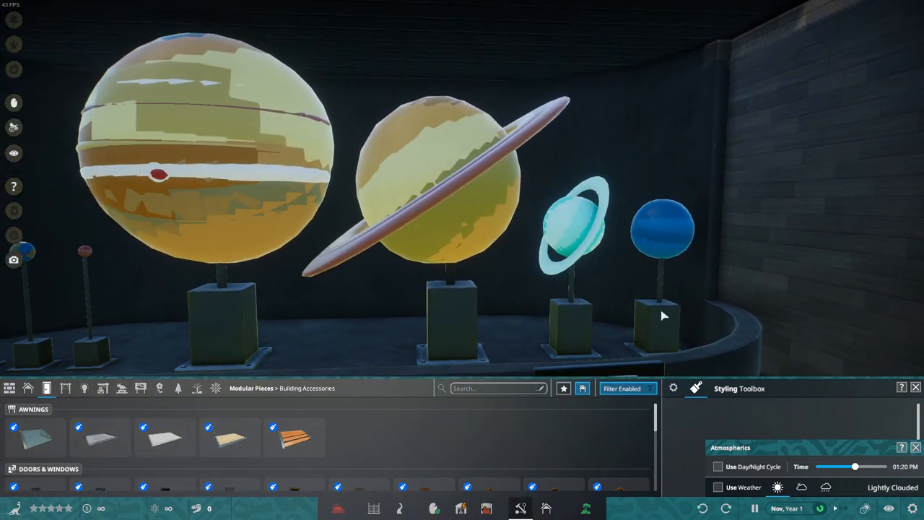
mouse_move(607, 271)
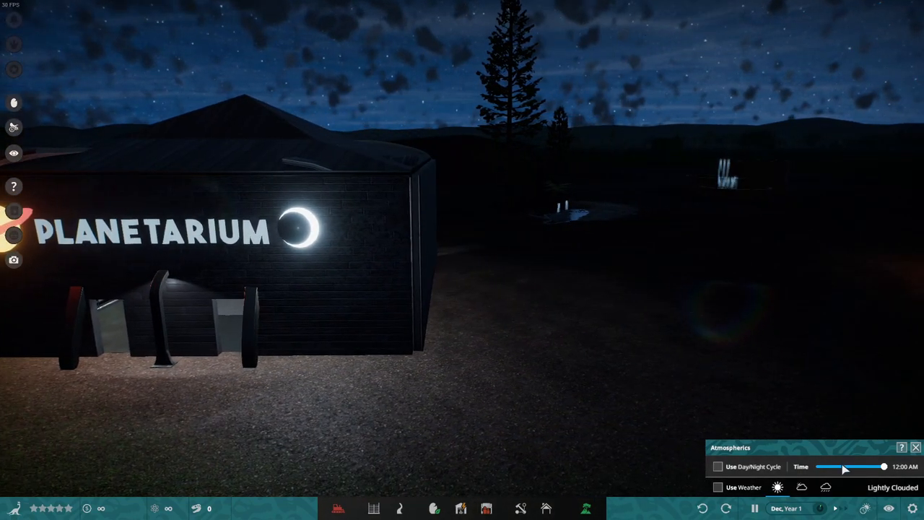
Set the time to about 6:11 AM and browse the saved user prefabs, including THE PLANETS.
left_click_drag(884, 466, 841, 467)
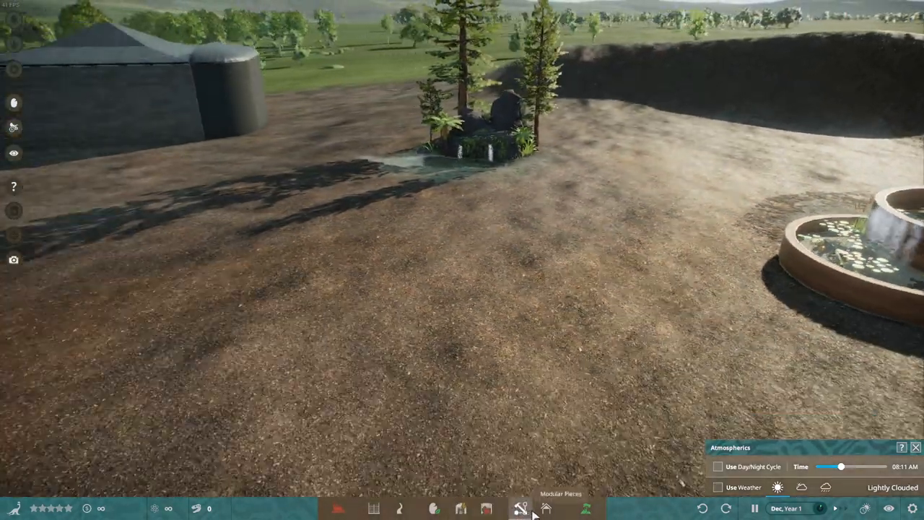
left_click(522, 508)
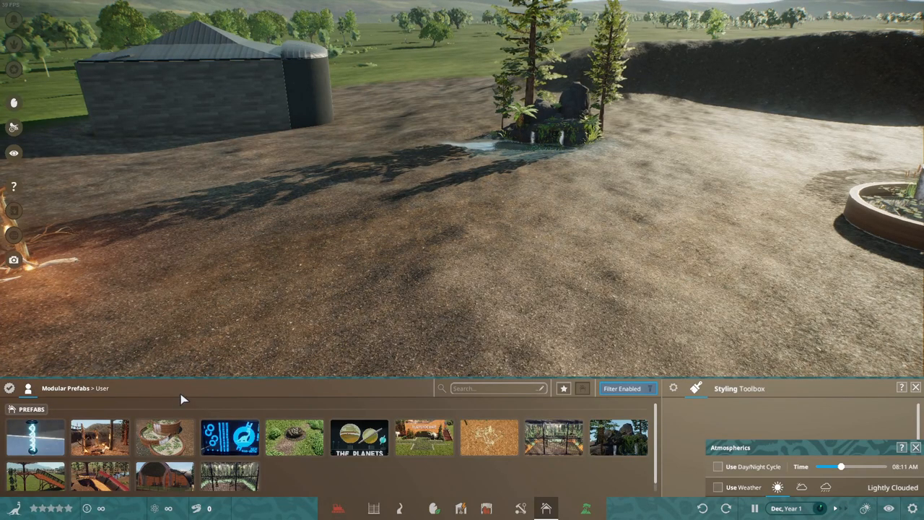